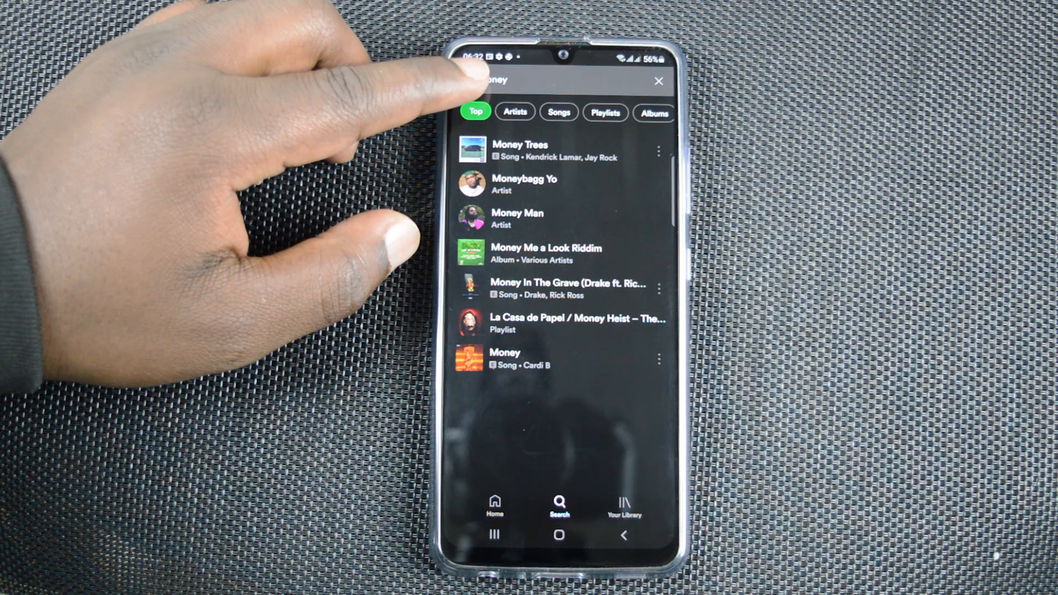
- Clear the "money" search and leave Spotify for the Android app drawer
click(658, 81)
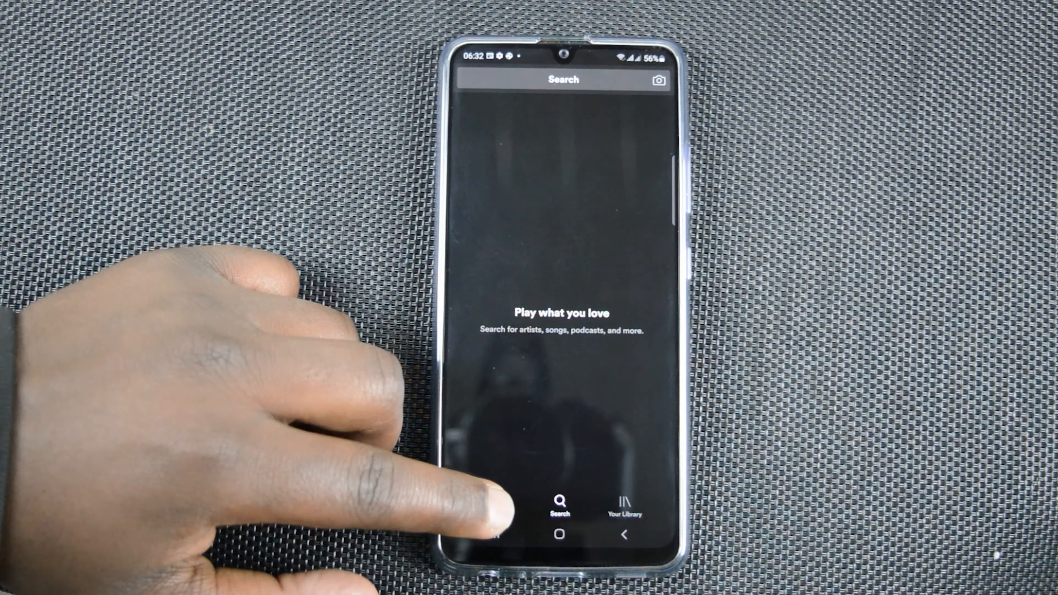
click(495, 503)
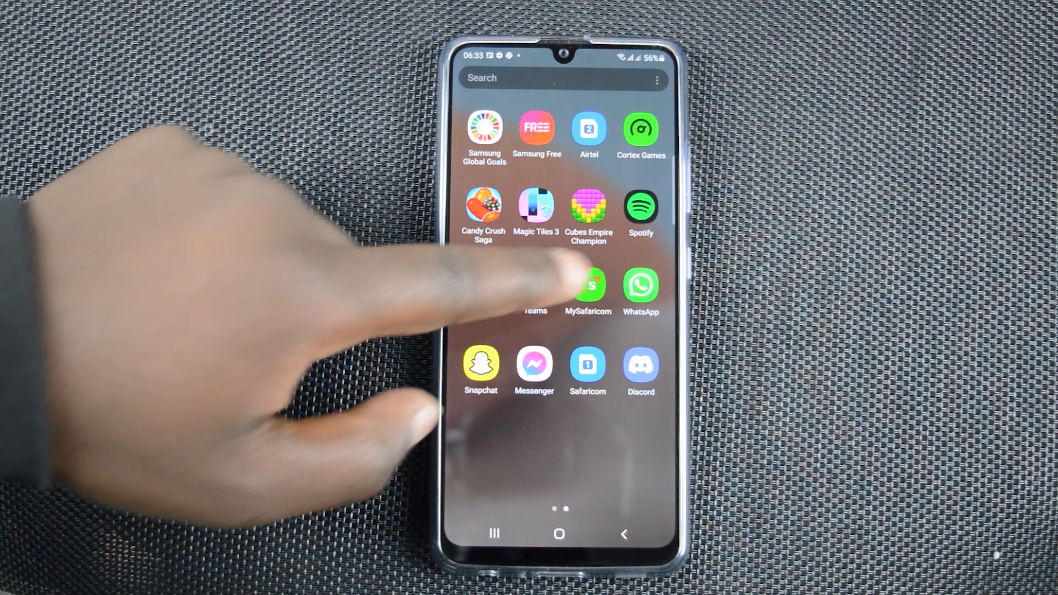
- Reopen Spotify on the Android phone and go to its Settings page
click(640, 207)
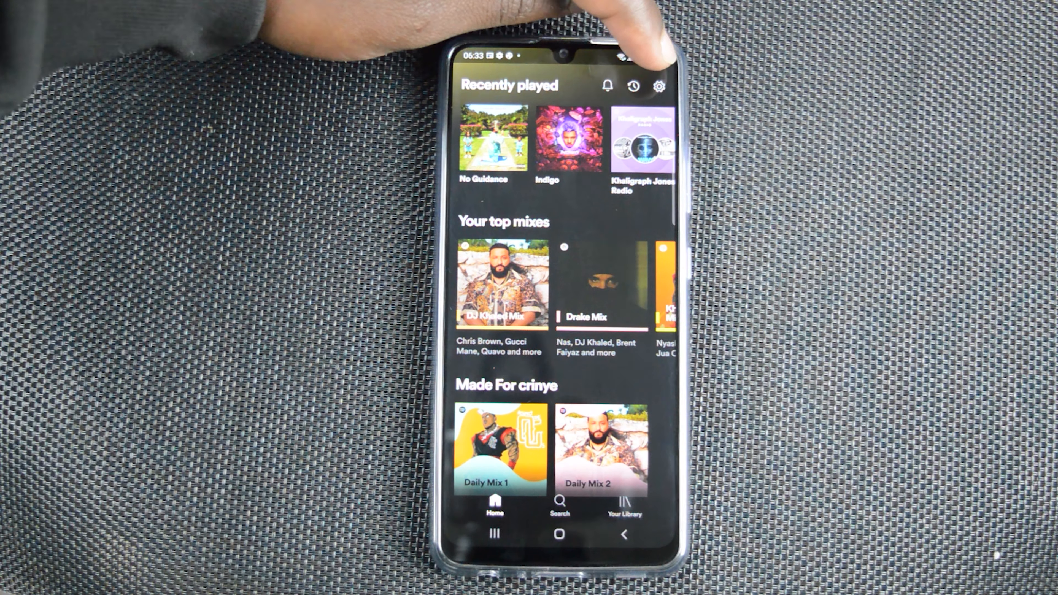
click(659, 86)
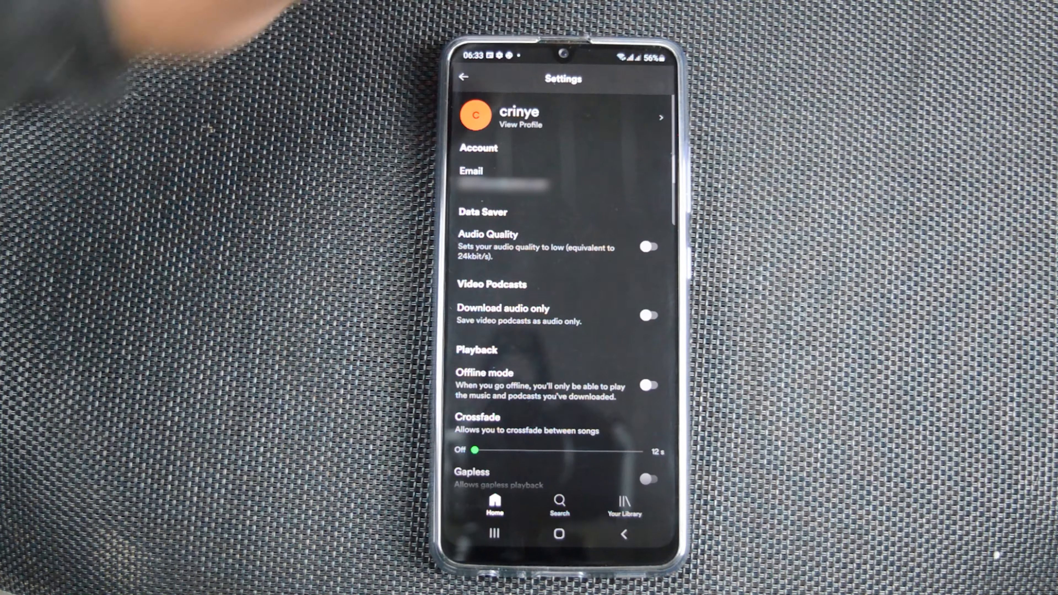
- Scroll down through the Android Settings list toward the explicit content option
scroll(down, 3)
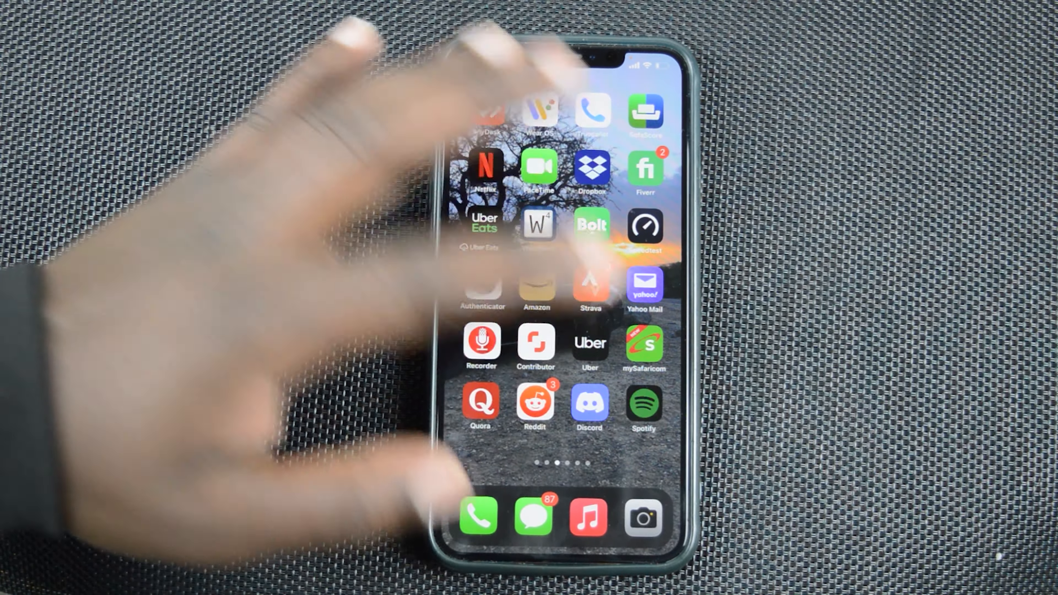
- Launch Spotify on the iPhone and reach the Explicit Content page via Settings
click(643, 405)
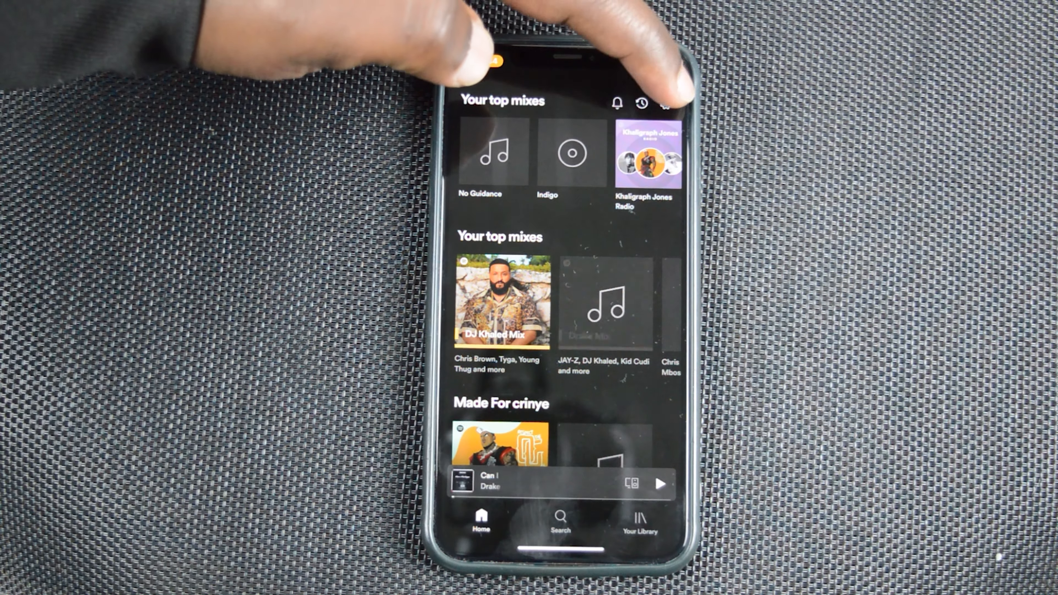
click(665, 102)
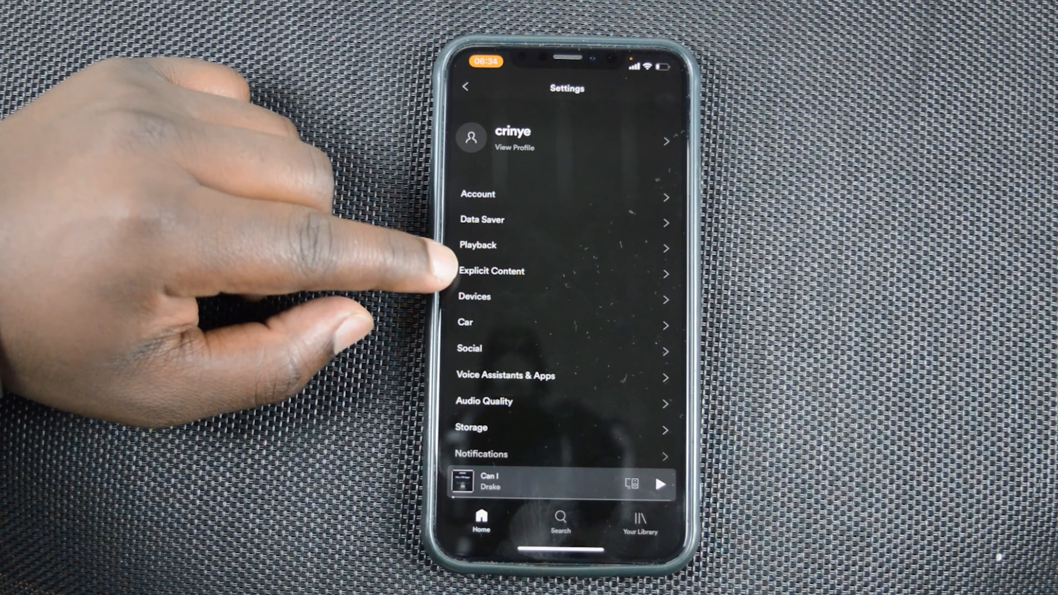
click(491, 271)
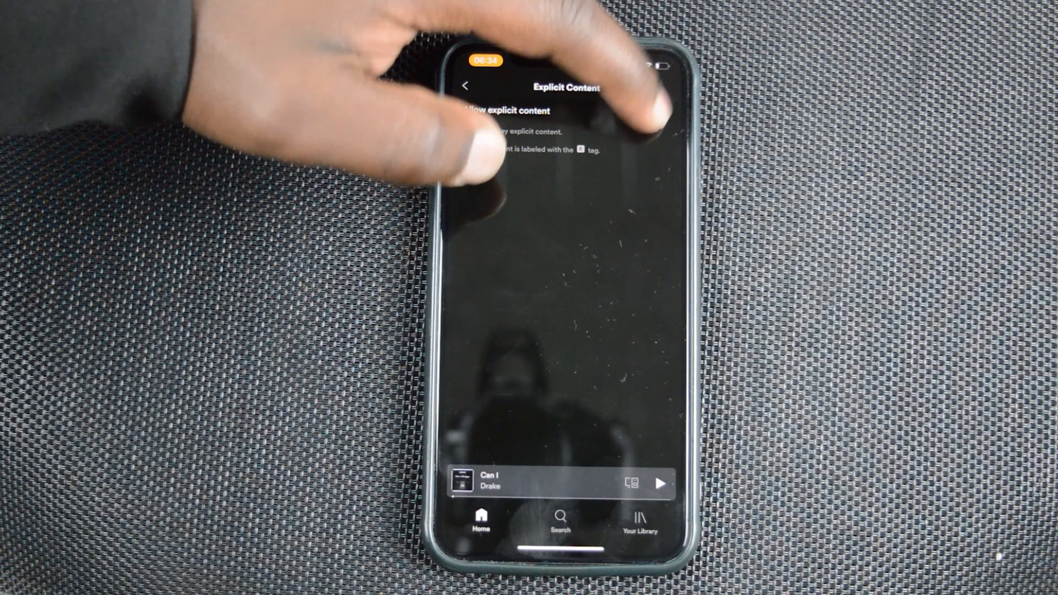
- Toggle Allow explicit content on, confirm the Face ID prompt, switch it off, and return Home
click(655, 114)
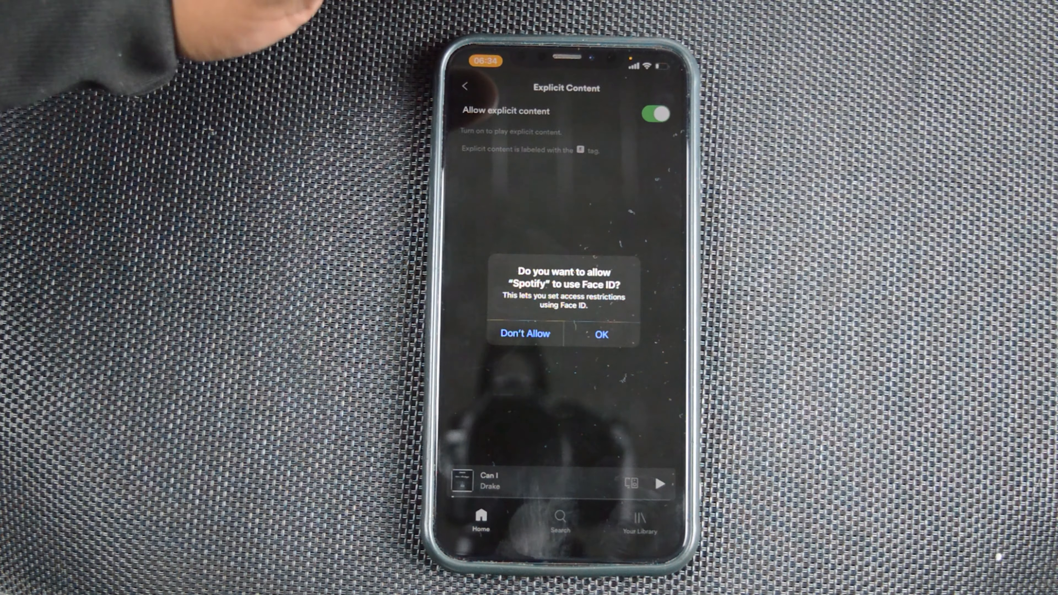
click(600, 334)
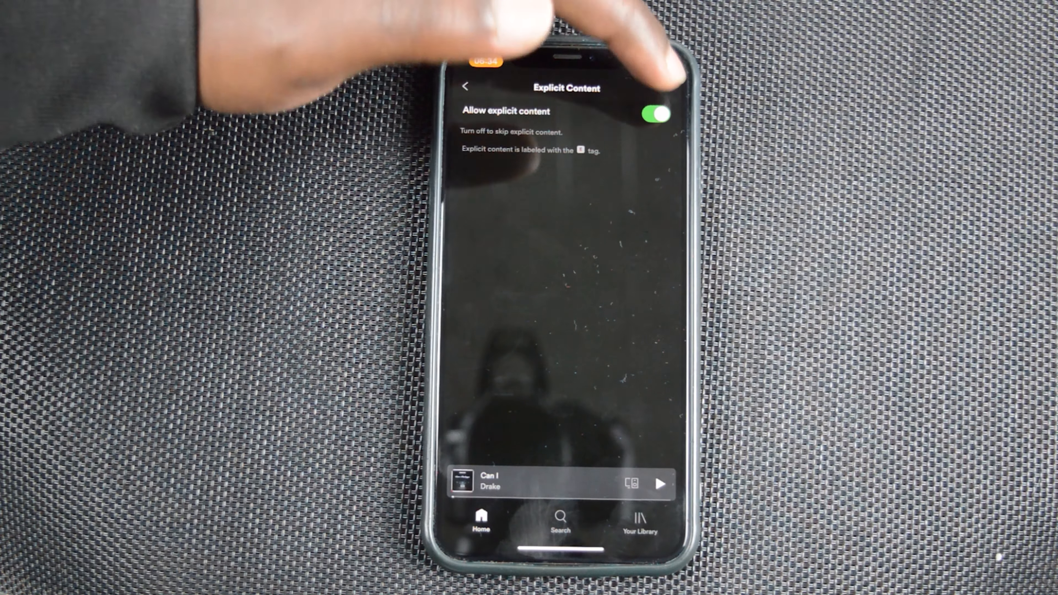
click(653, 114)
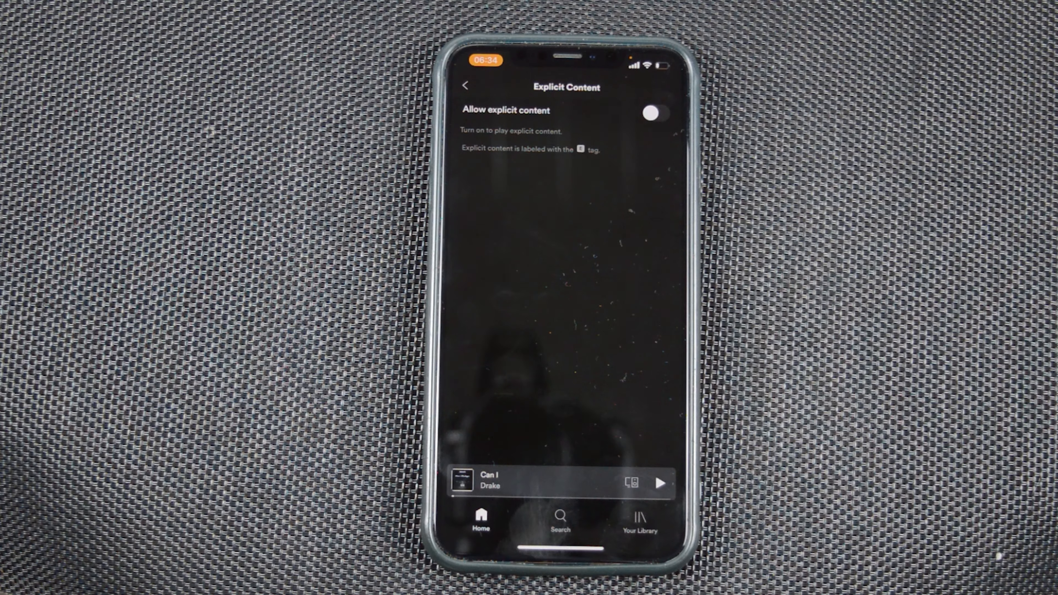
click(466, 86)
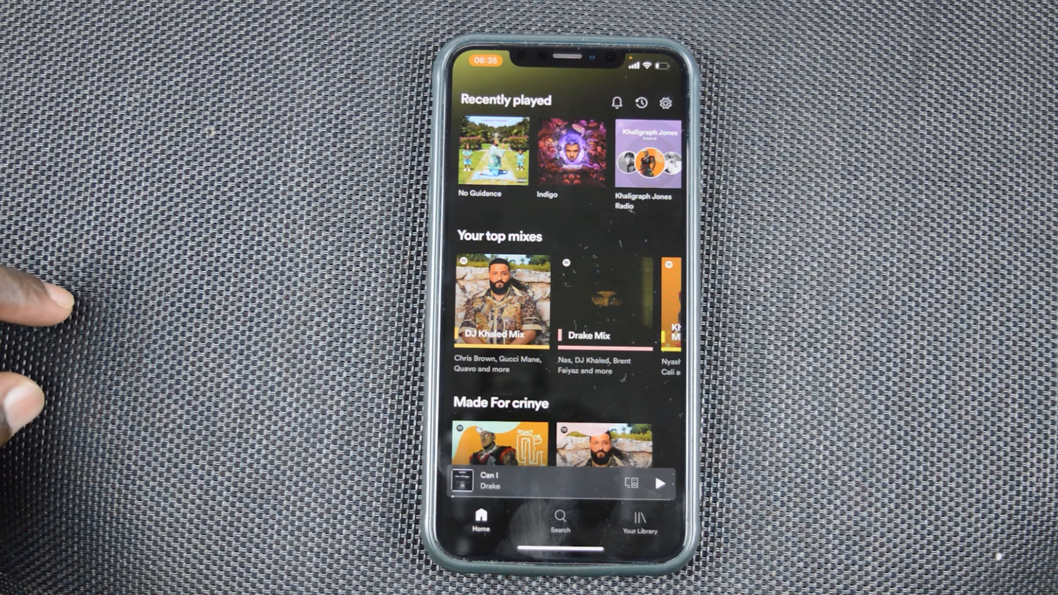
- Scroll the Home feed down to the "More like Drake" and "More like Chris Brown" sections
scroll(down, 3)
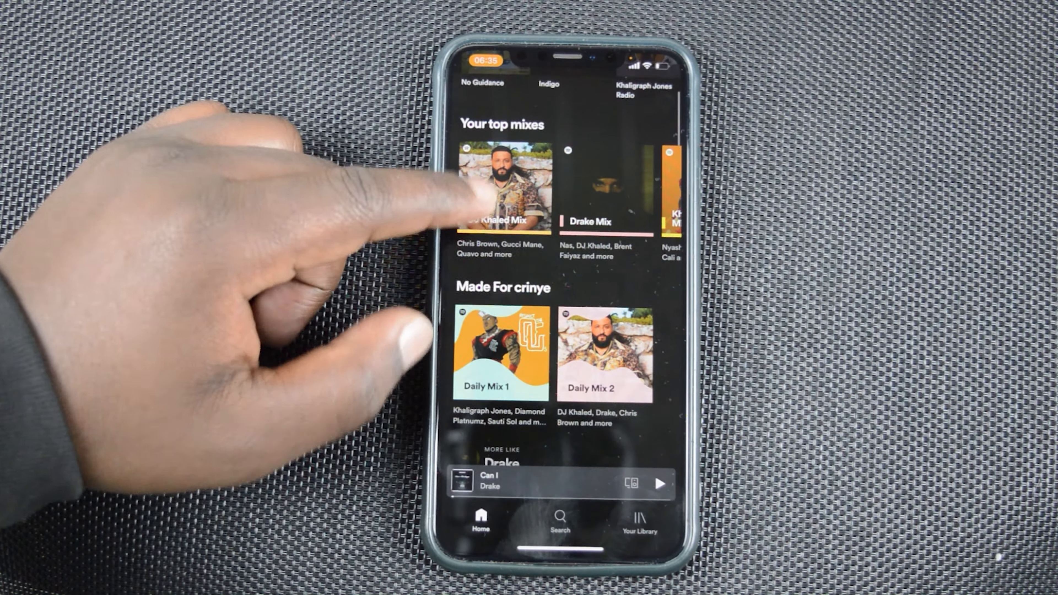
scroll(down, 3)
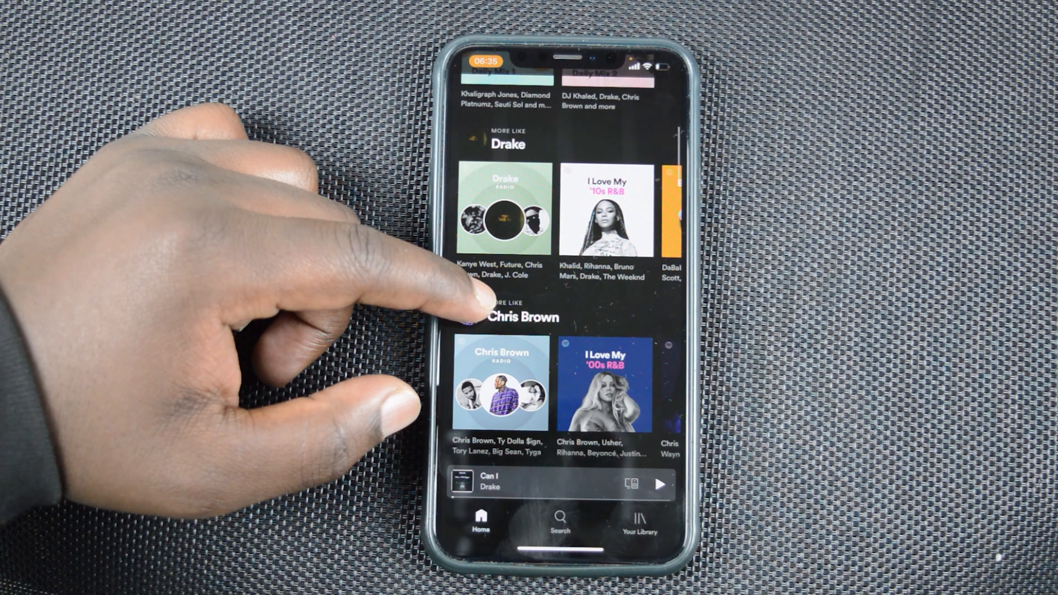